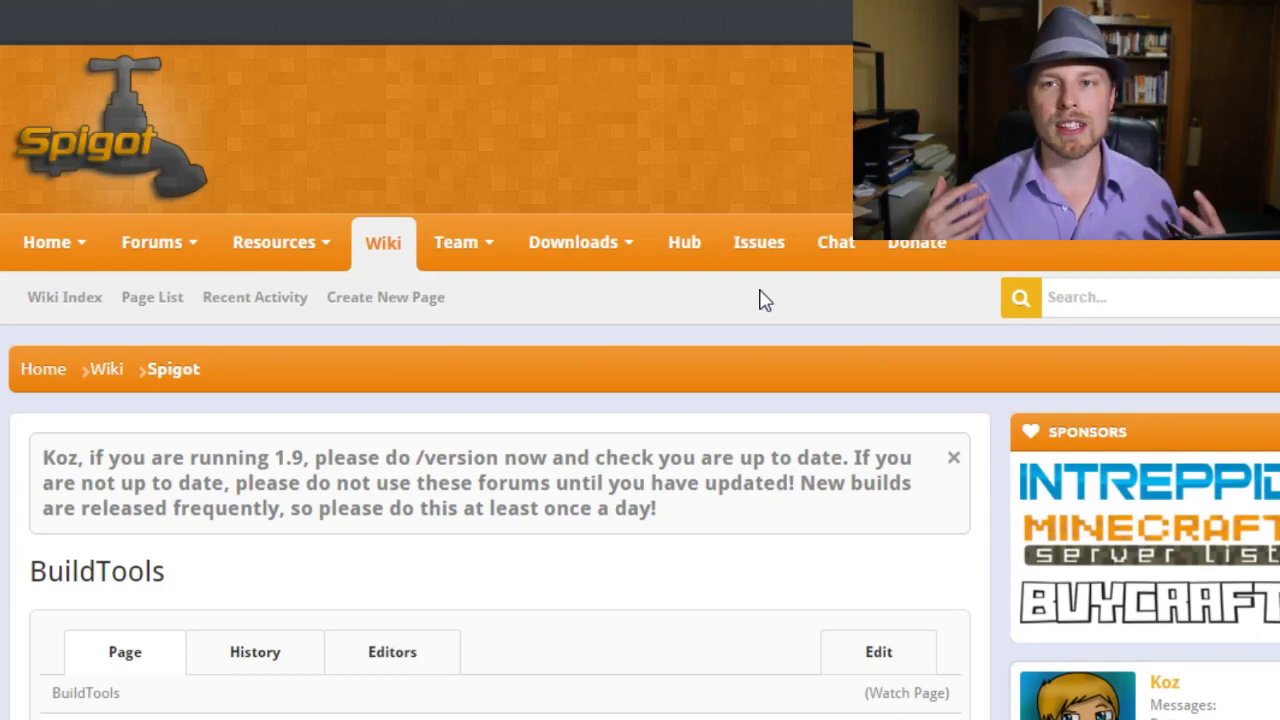
Step: Scroll through File Explorer to locate the BuildTools folder
scroll("down", 3)
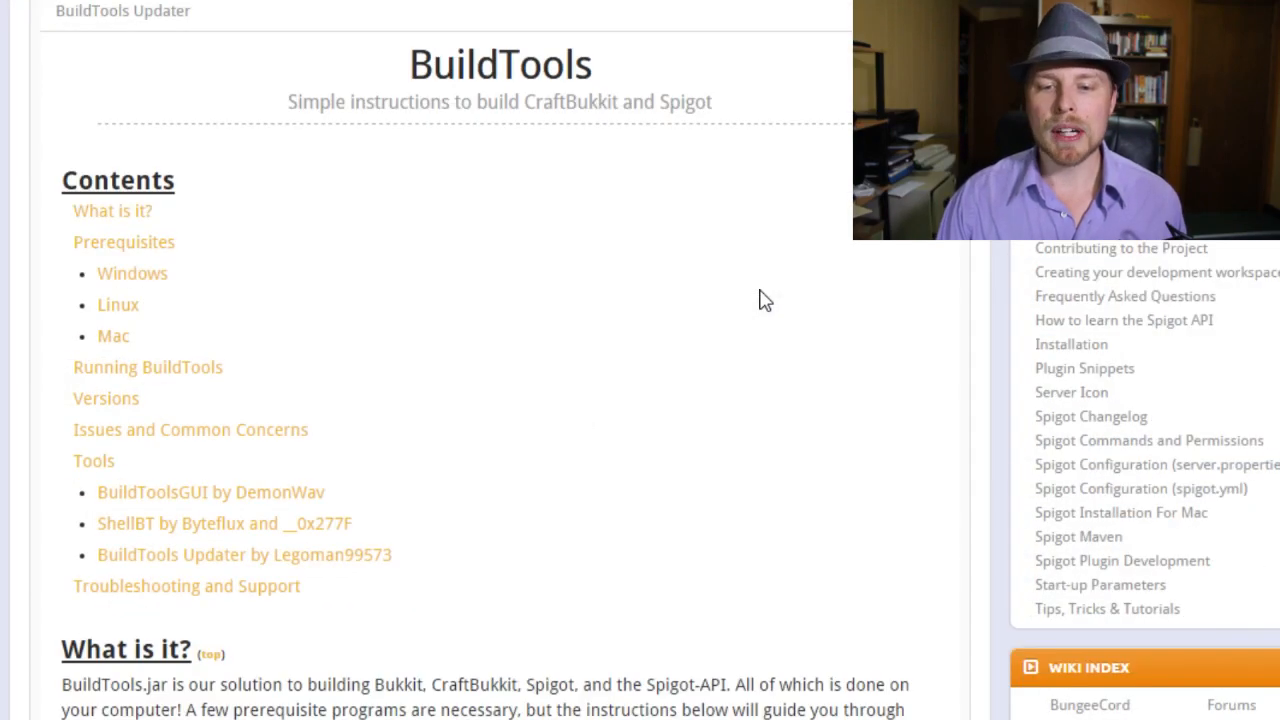
scroll("down", 3)
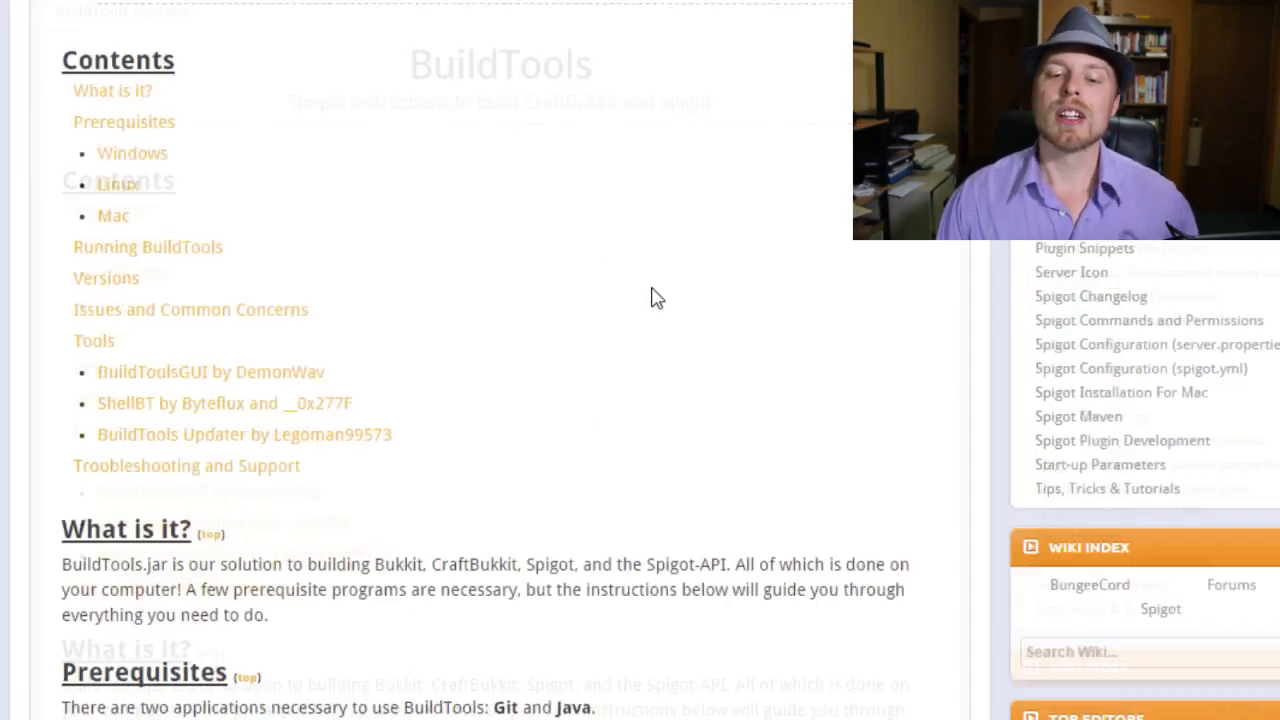
scroll("down", 3)
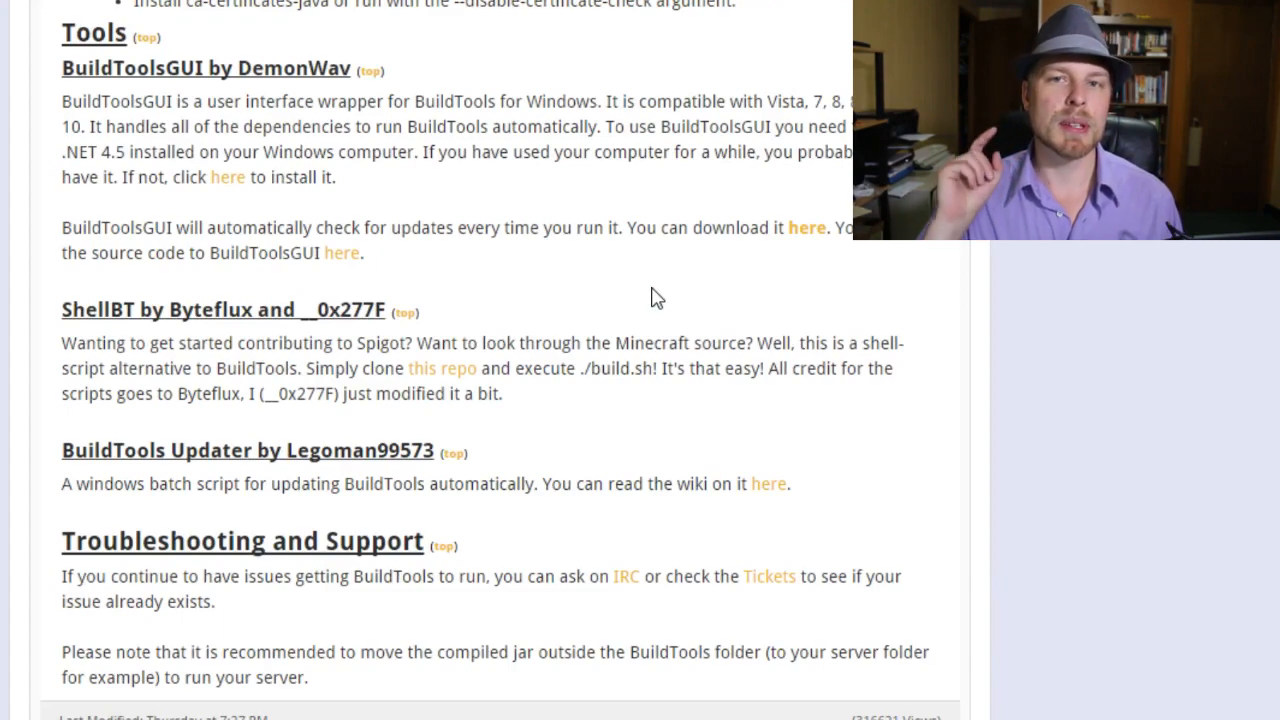
mouse_move(806, 228)
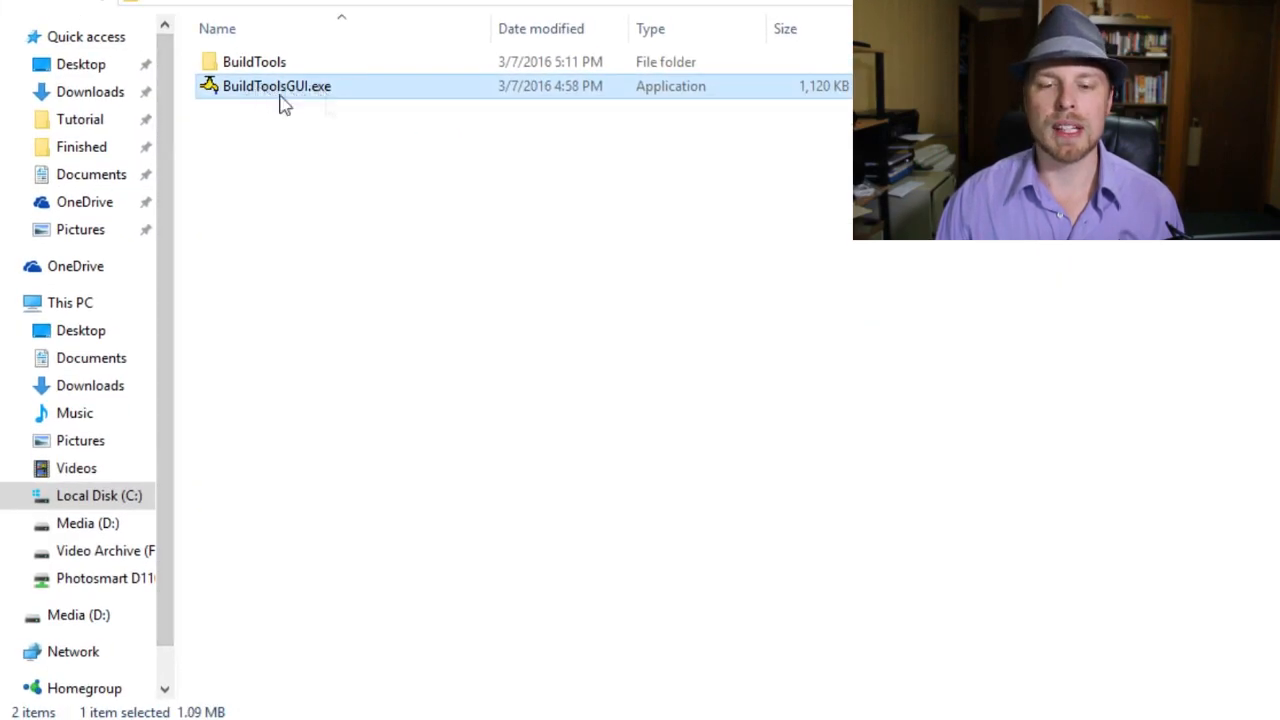
mouse_move(335, 128)
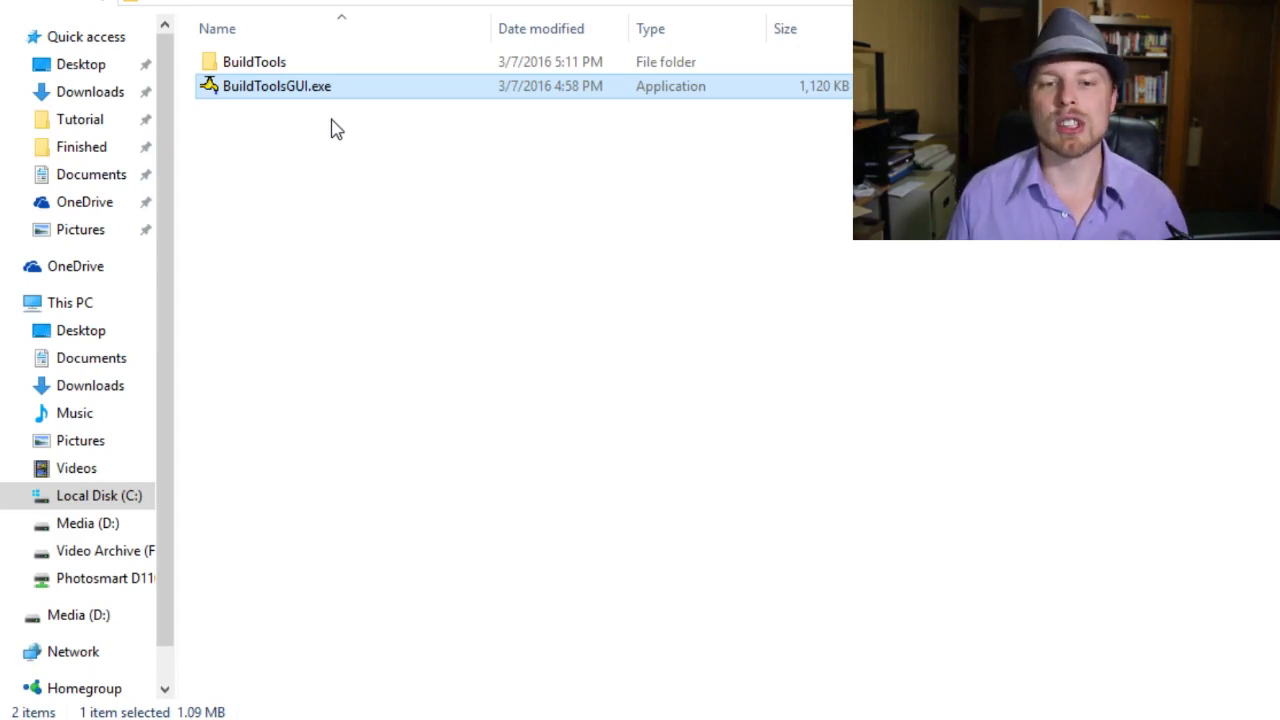
left_click(253, 61)
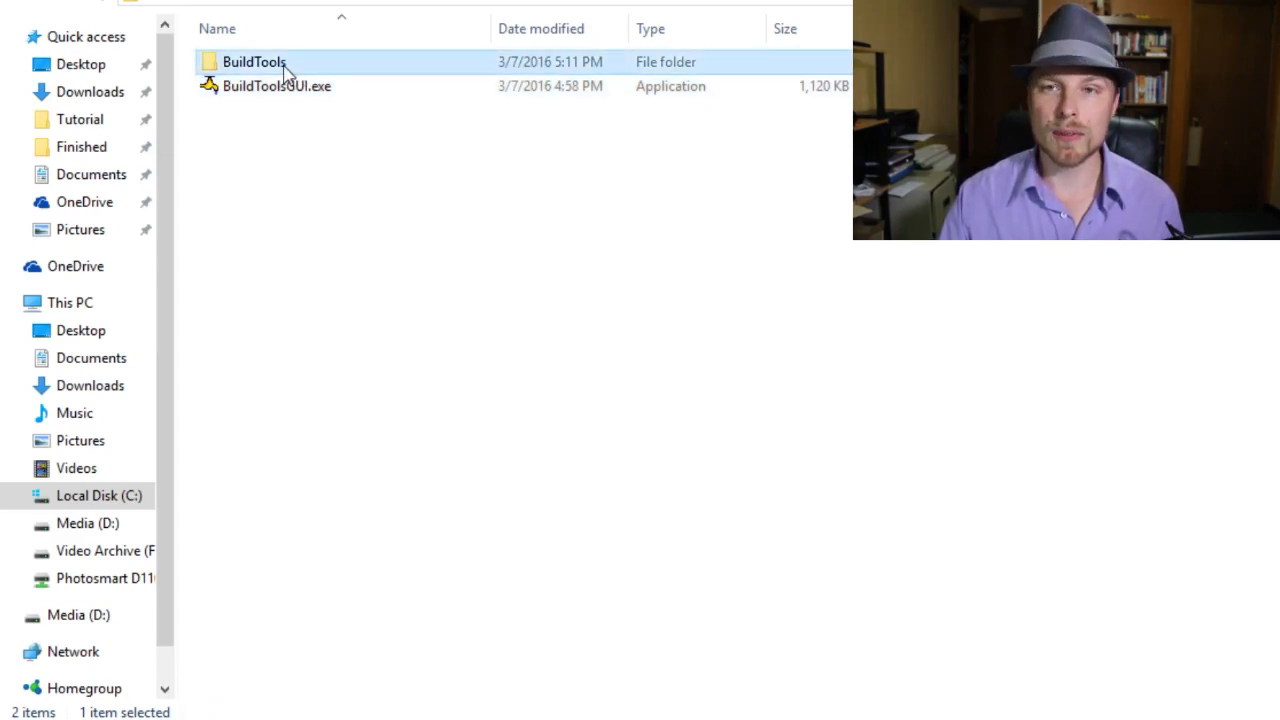
mouse_move(277, 86)
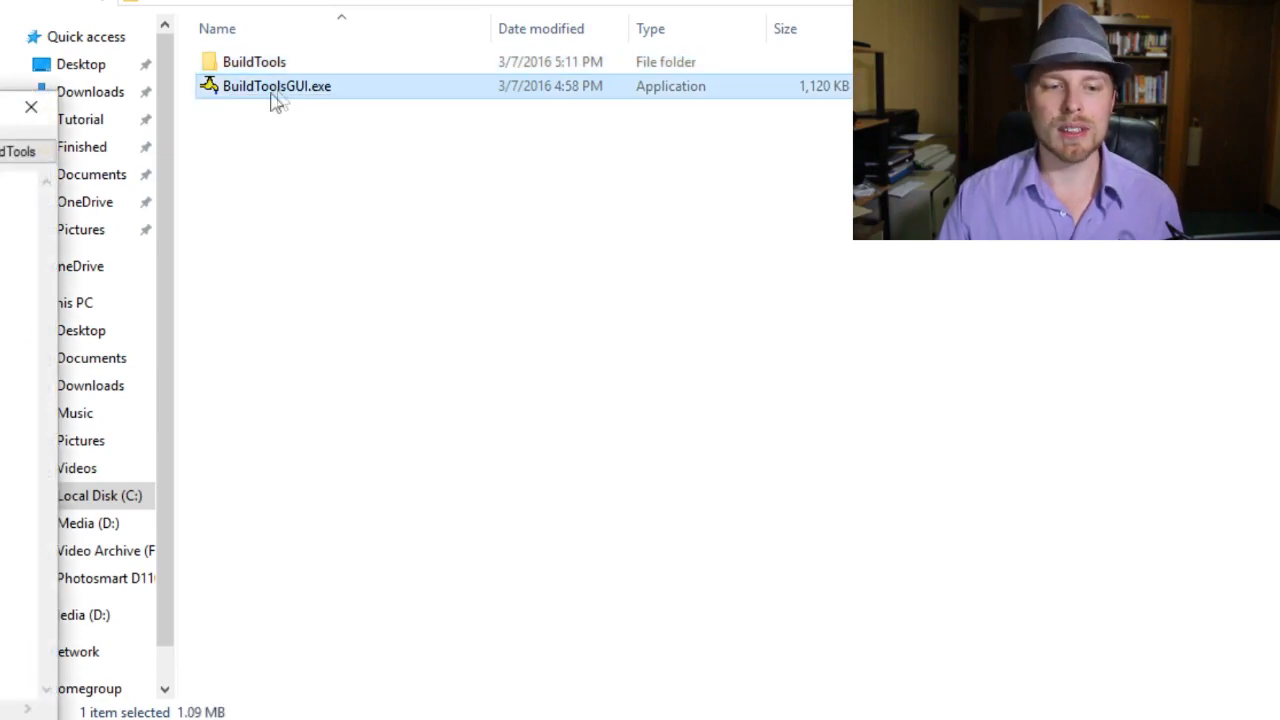
Step: Launch BuildToolsGUI, select Minecraft version 1.9, and run BuildTools
double_click(277, 86)
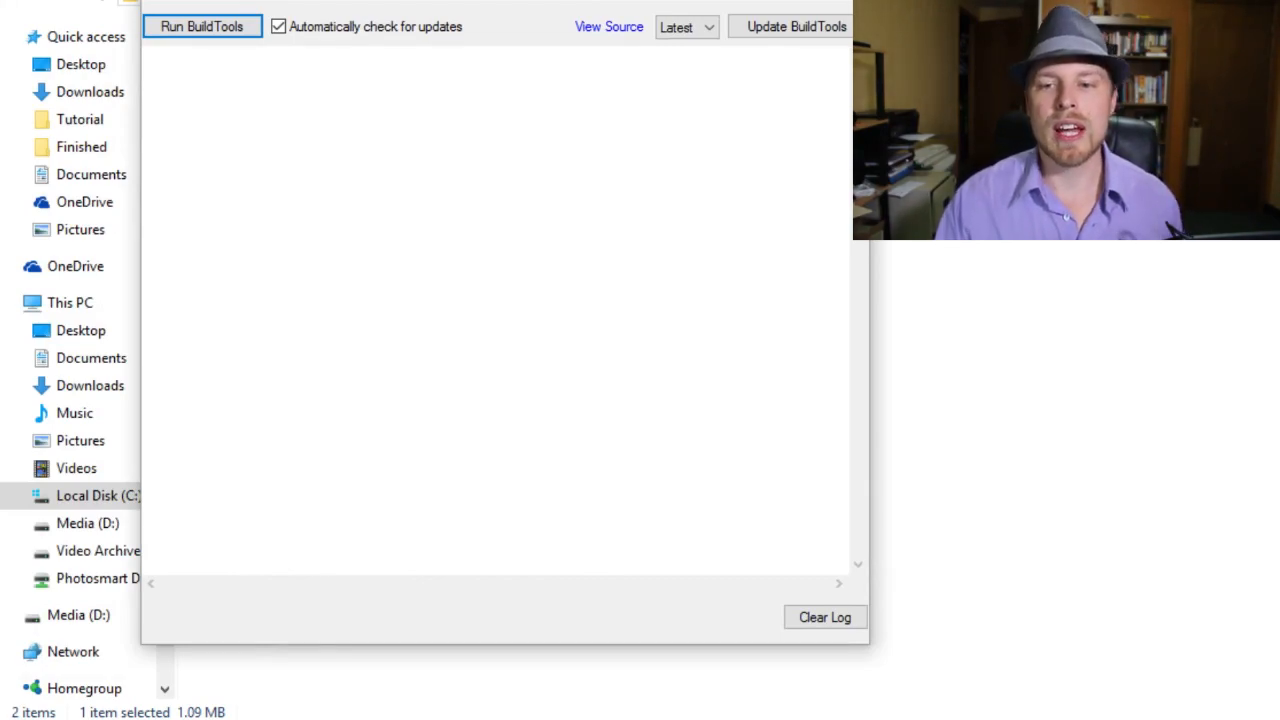
left_click(685, 27)
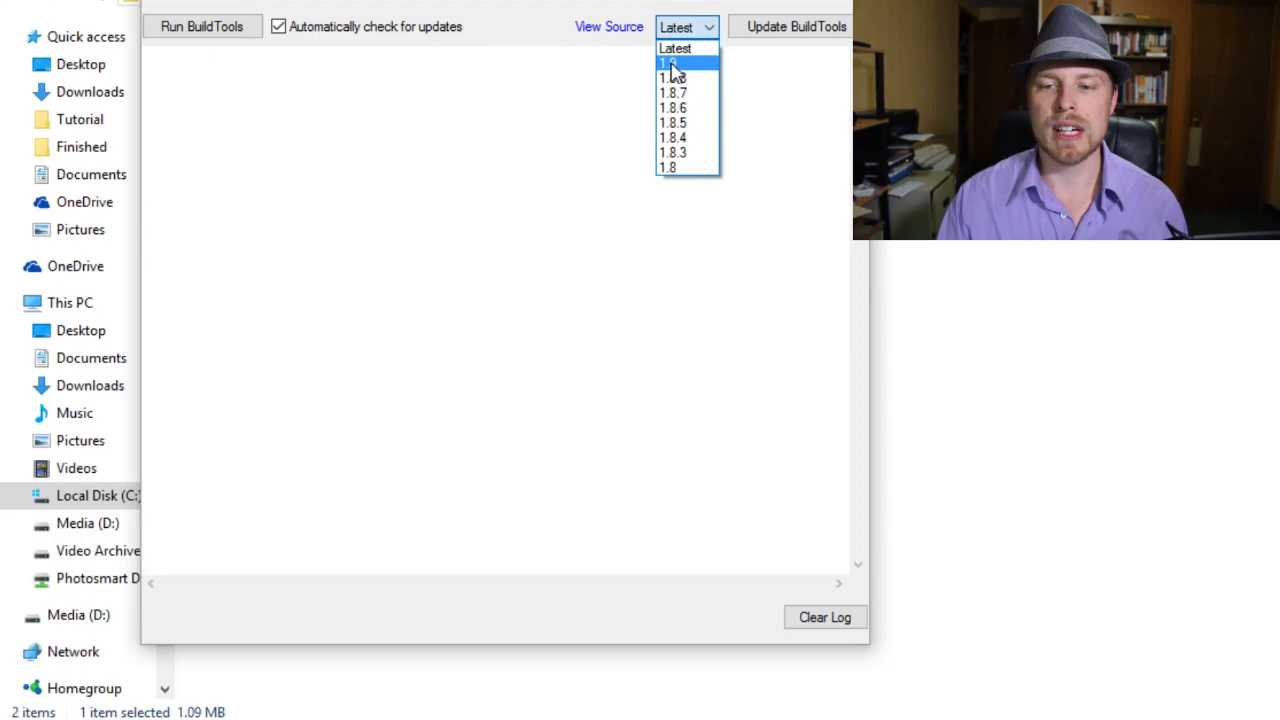
left_click(668, 63)
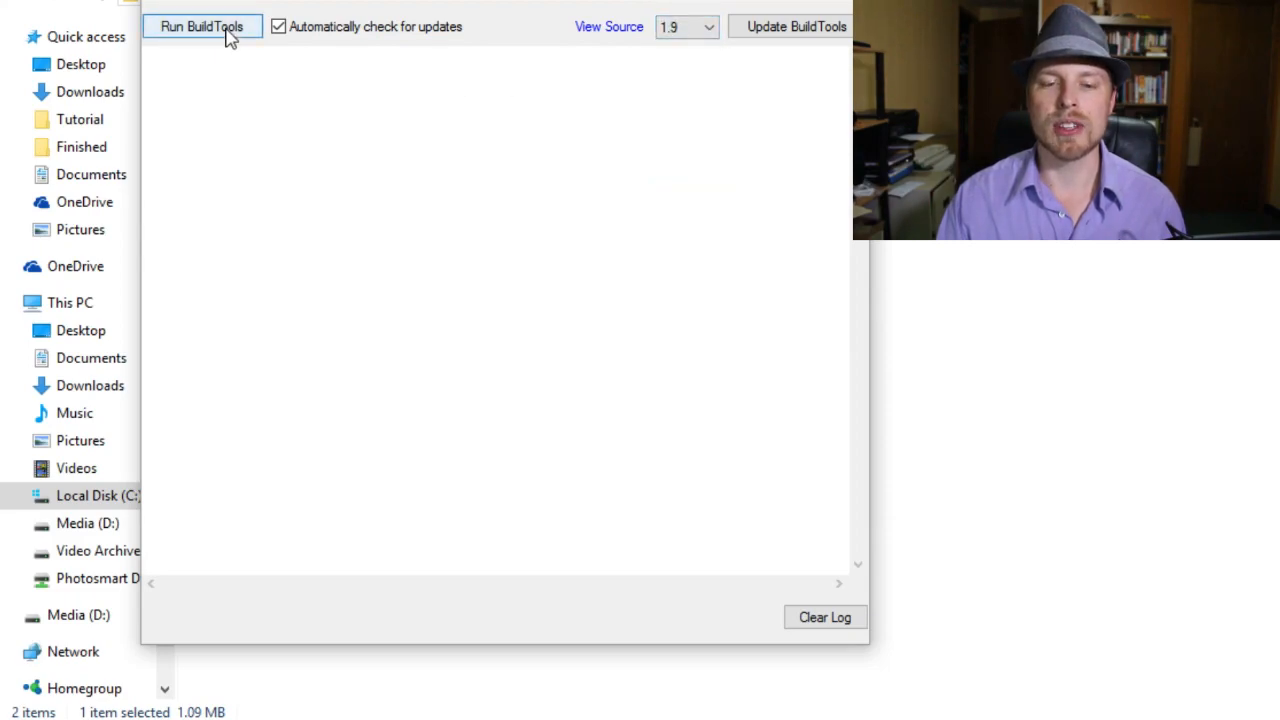
left_click(202, 26)
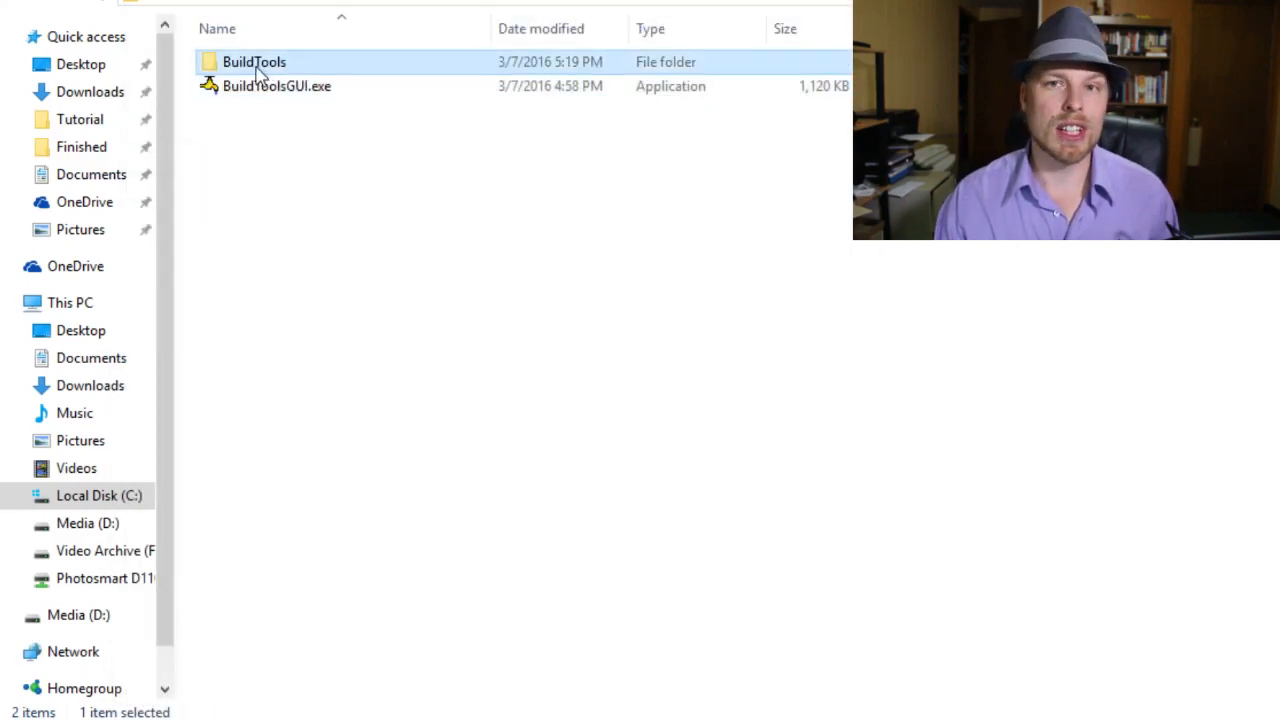
Step: Select spigot-1.9.jar in the BuildTools folder, then open Start.txt in Notepad
double_click(254, 61)
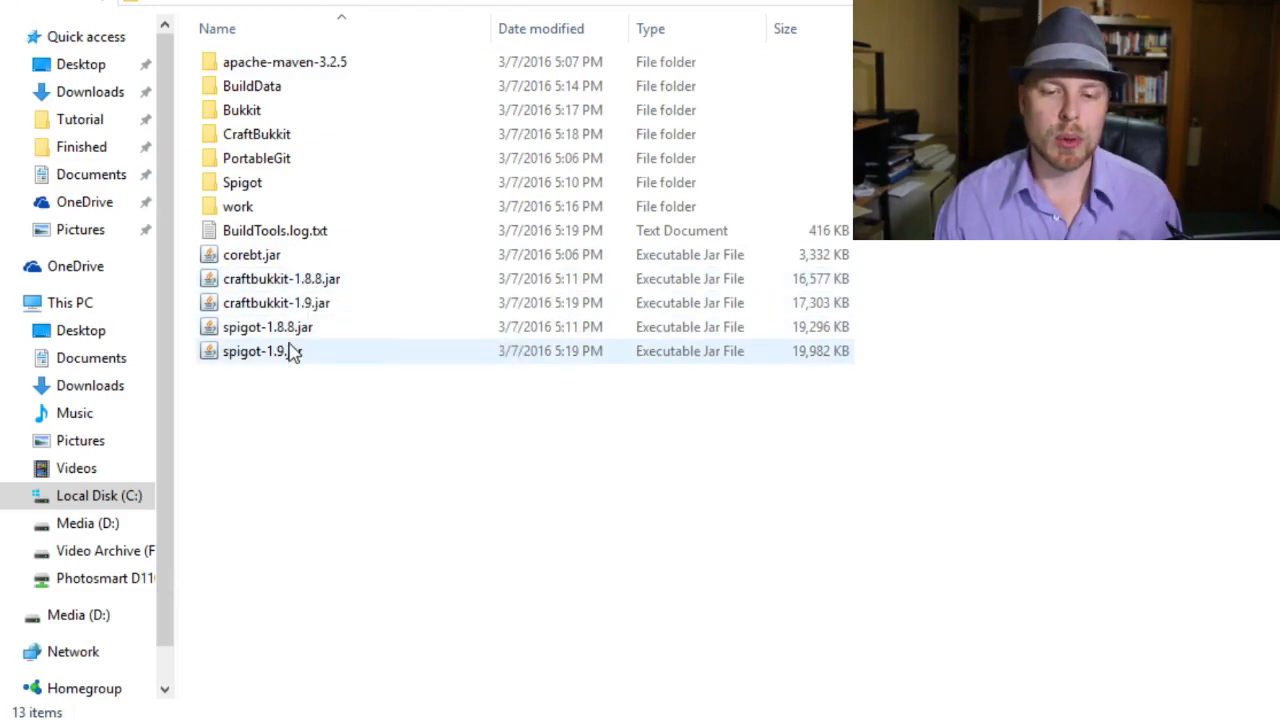
mouse_move(280, 351)
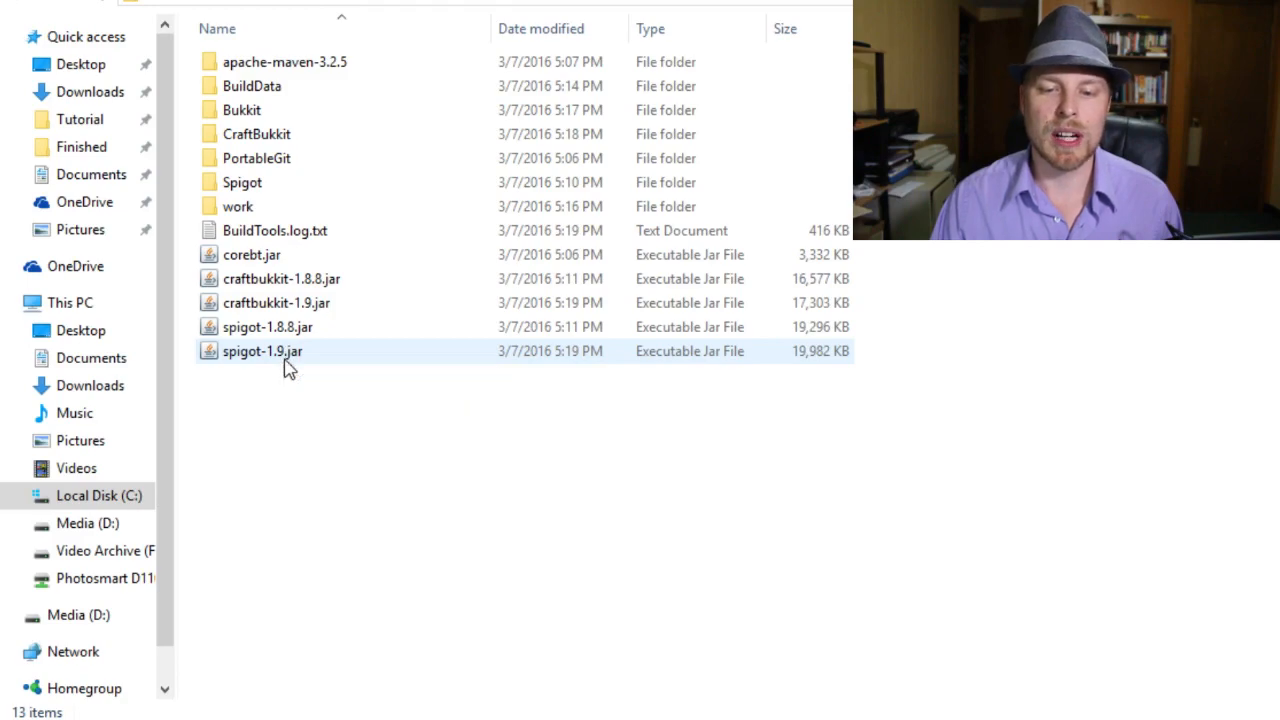
left_click(263, 351)
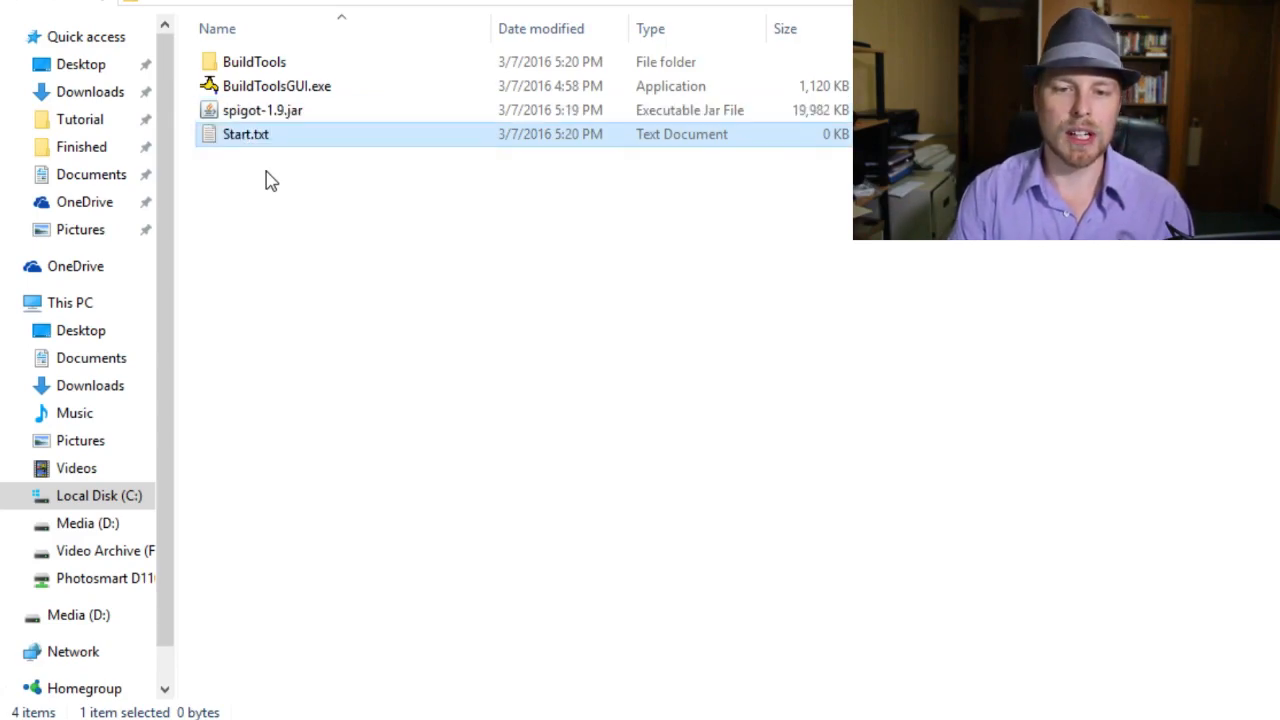
double_click(245, 134)
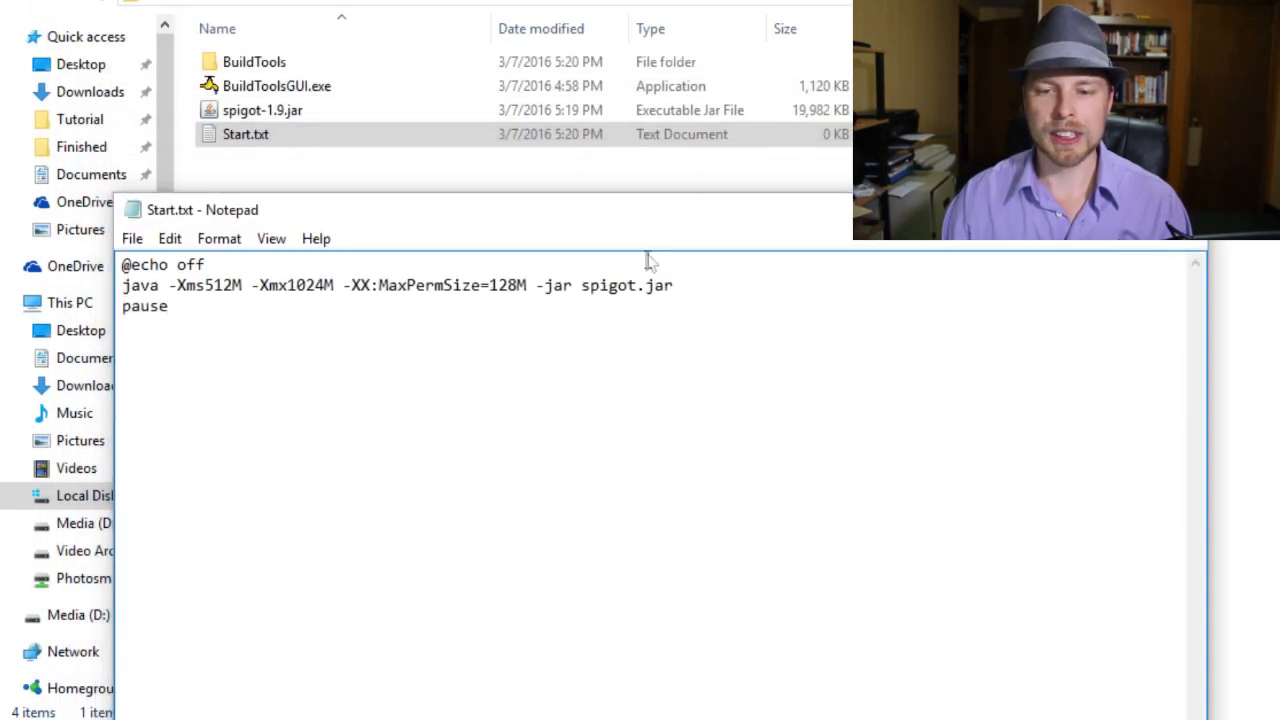
Step: Edit the java launch line in Start.txt to use spigot-1.9.jar
type("-")
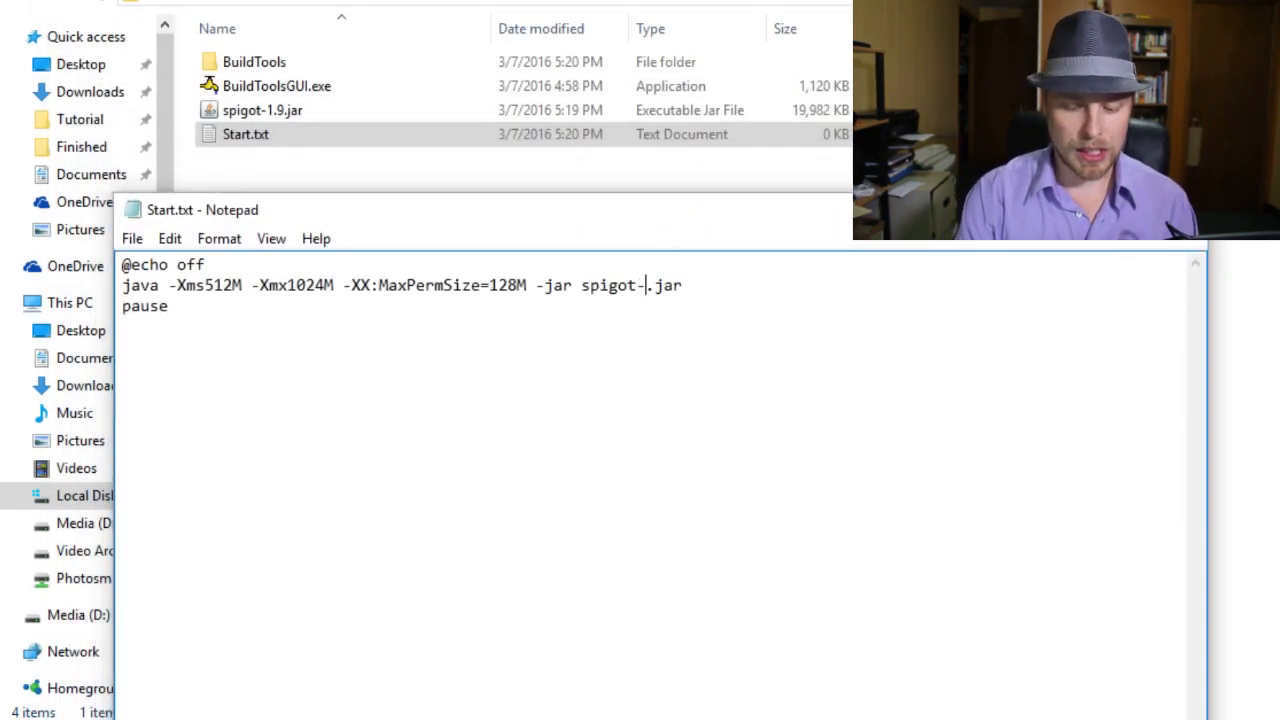
type("1.9")
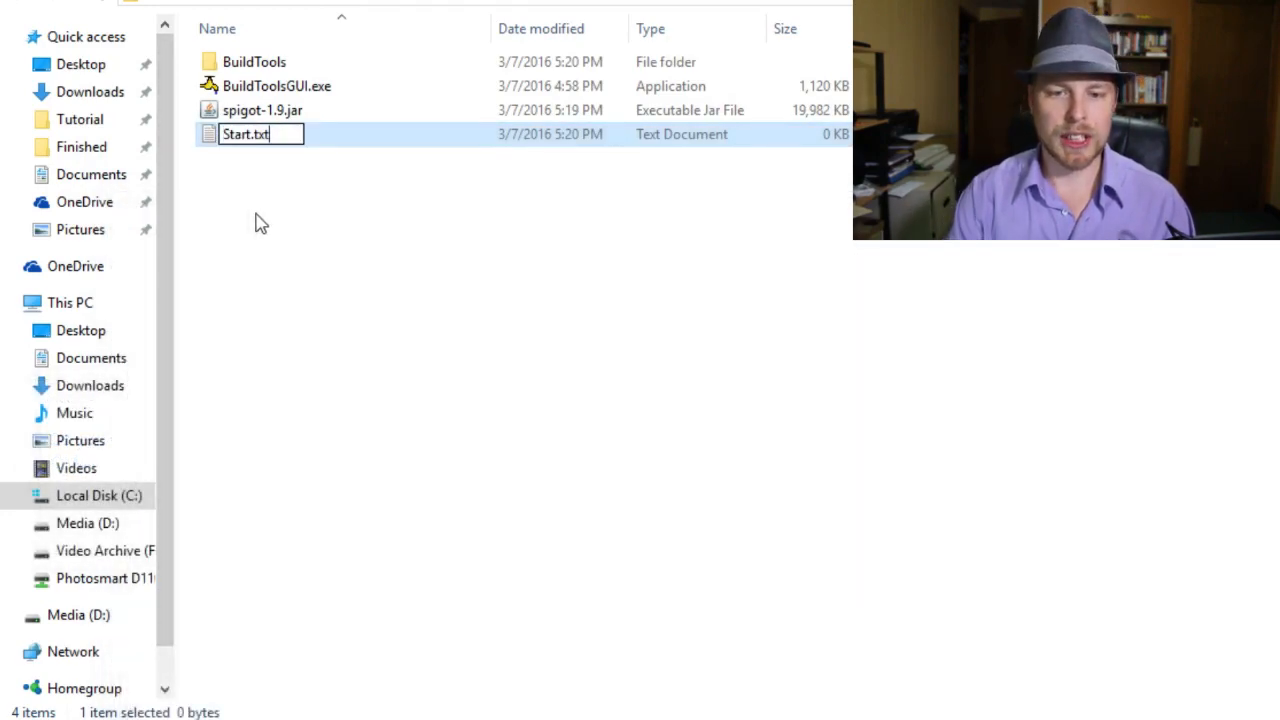
Step: Rename Start.txt to Start.bat and accept the extension-change warning
key("Return")
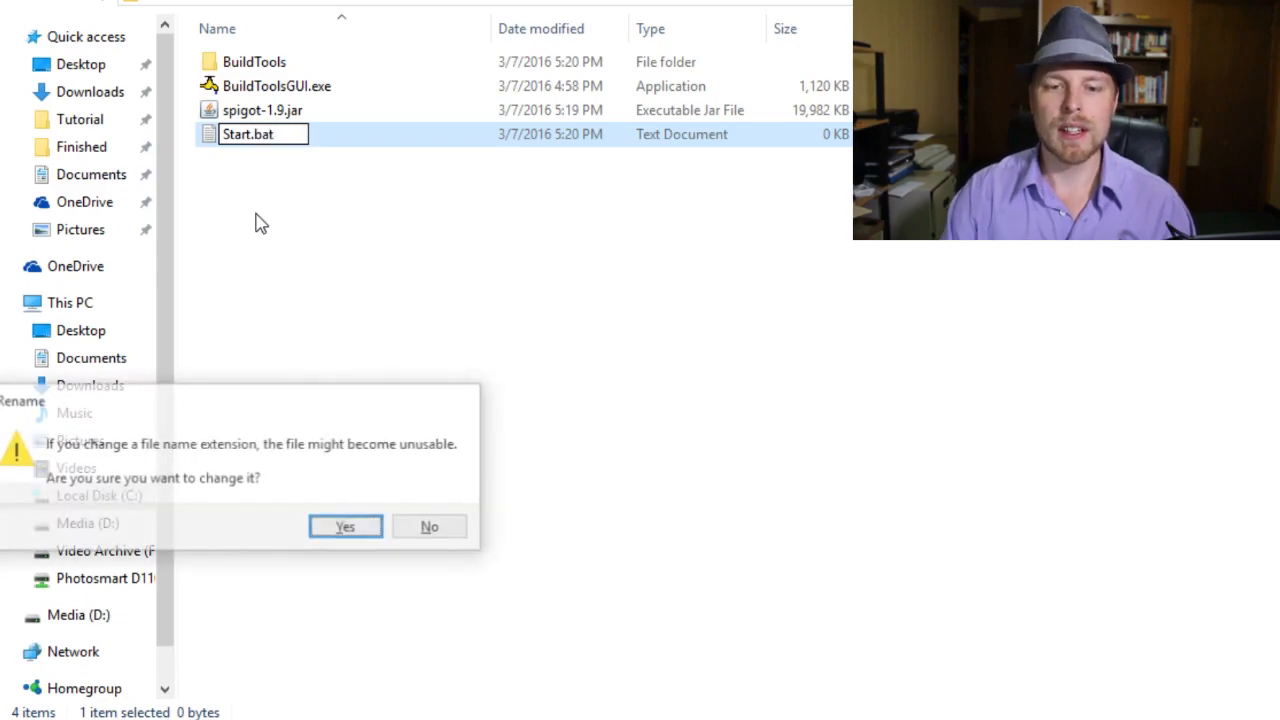
left_click(345, 527)
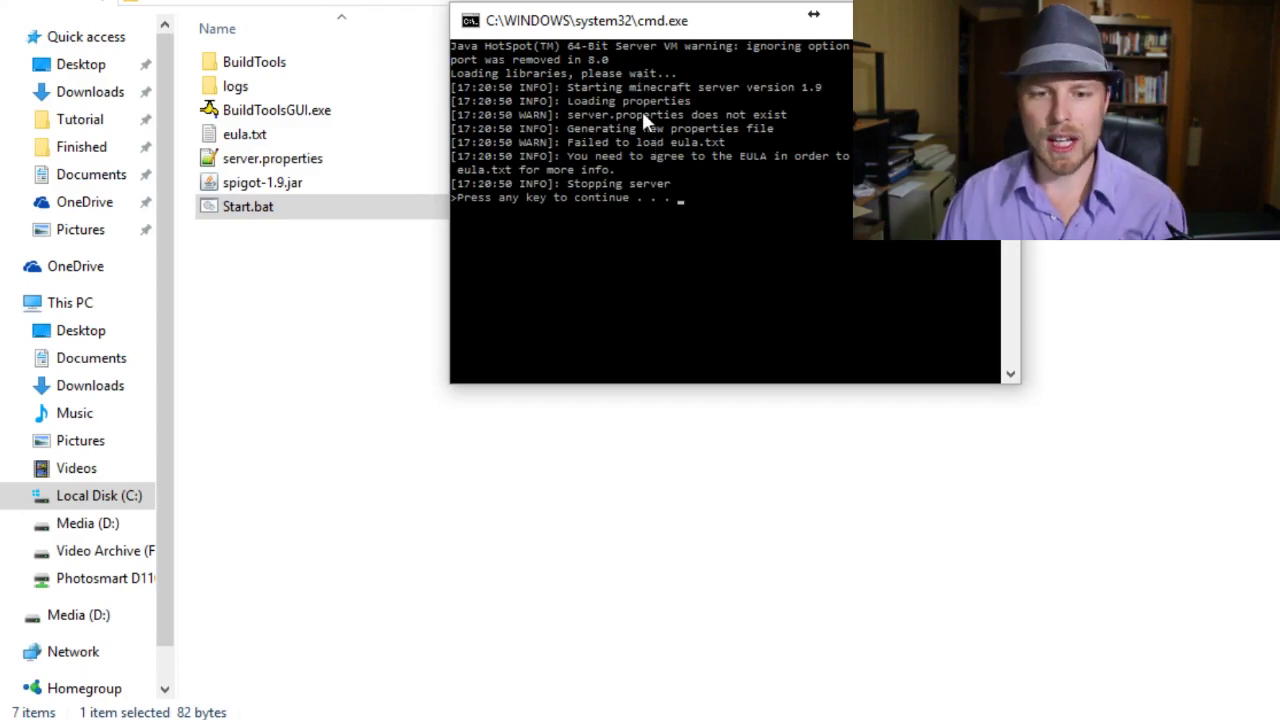
Step: Change eula.txt to eula=true and save it
double_click(244, 133)
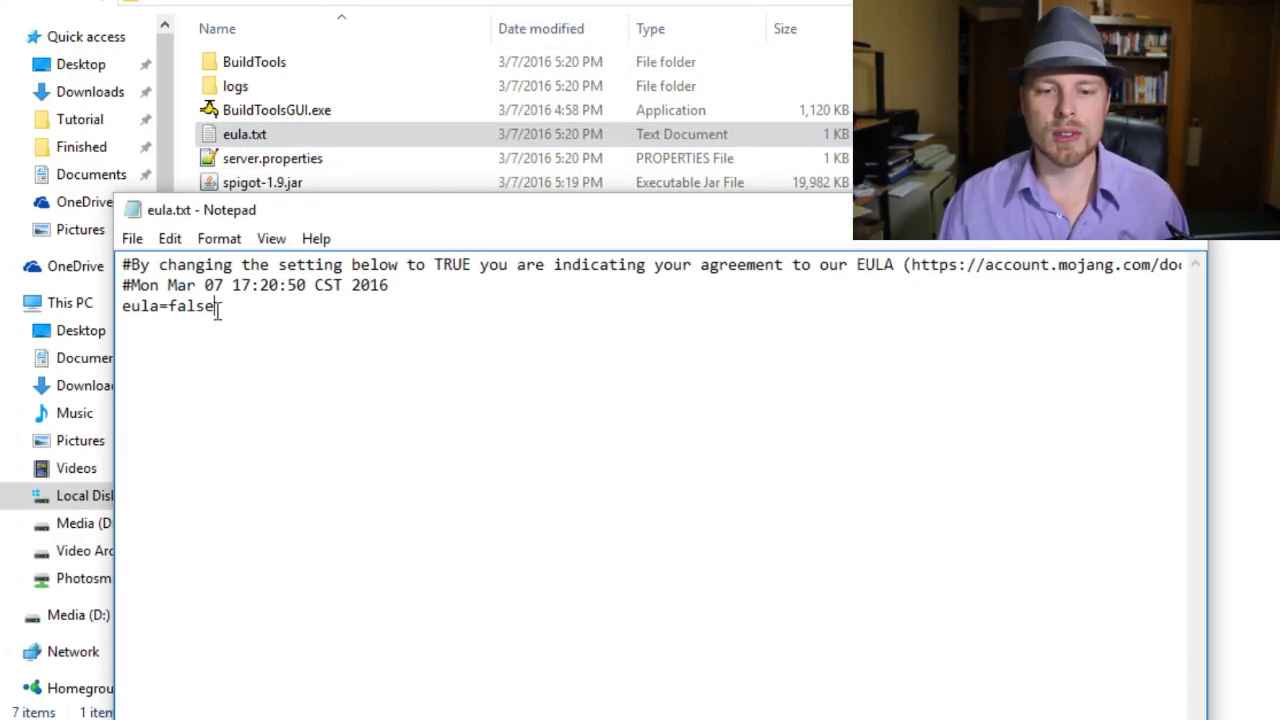
type("true")
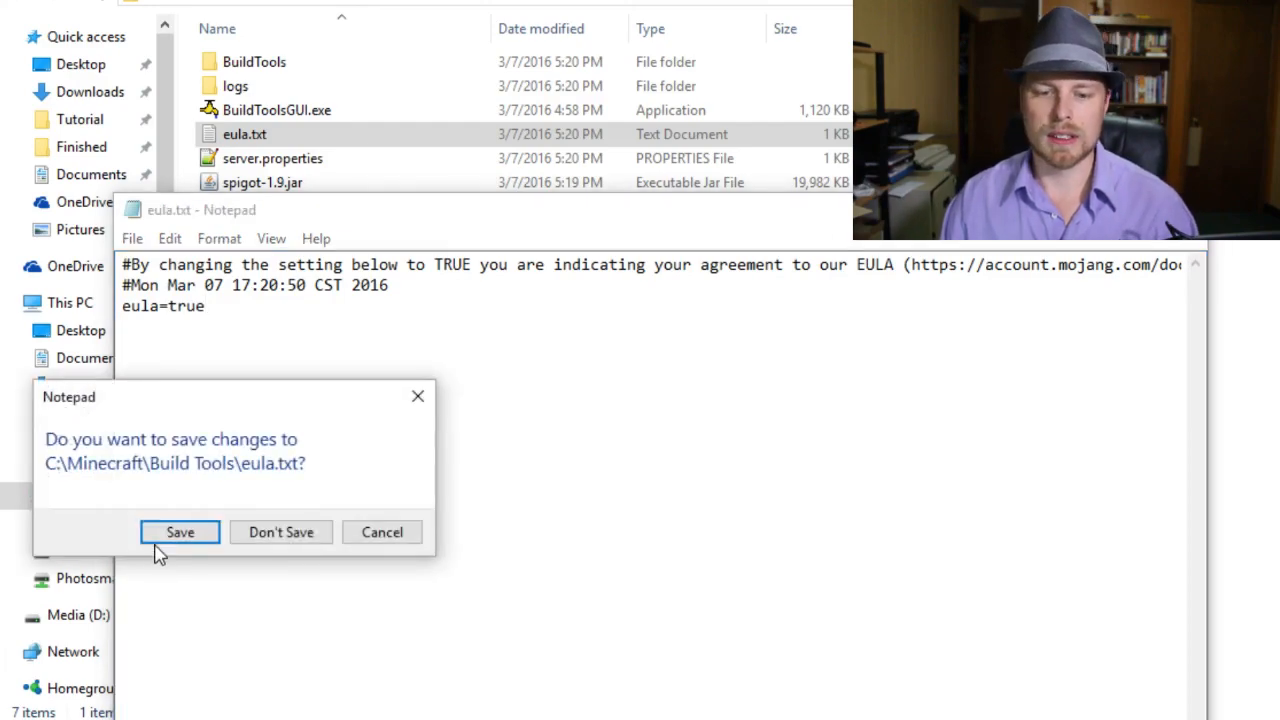
left_click(180, 531)
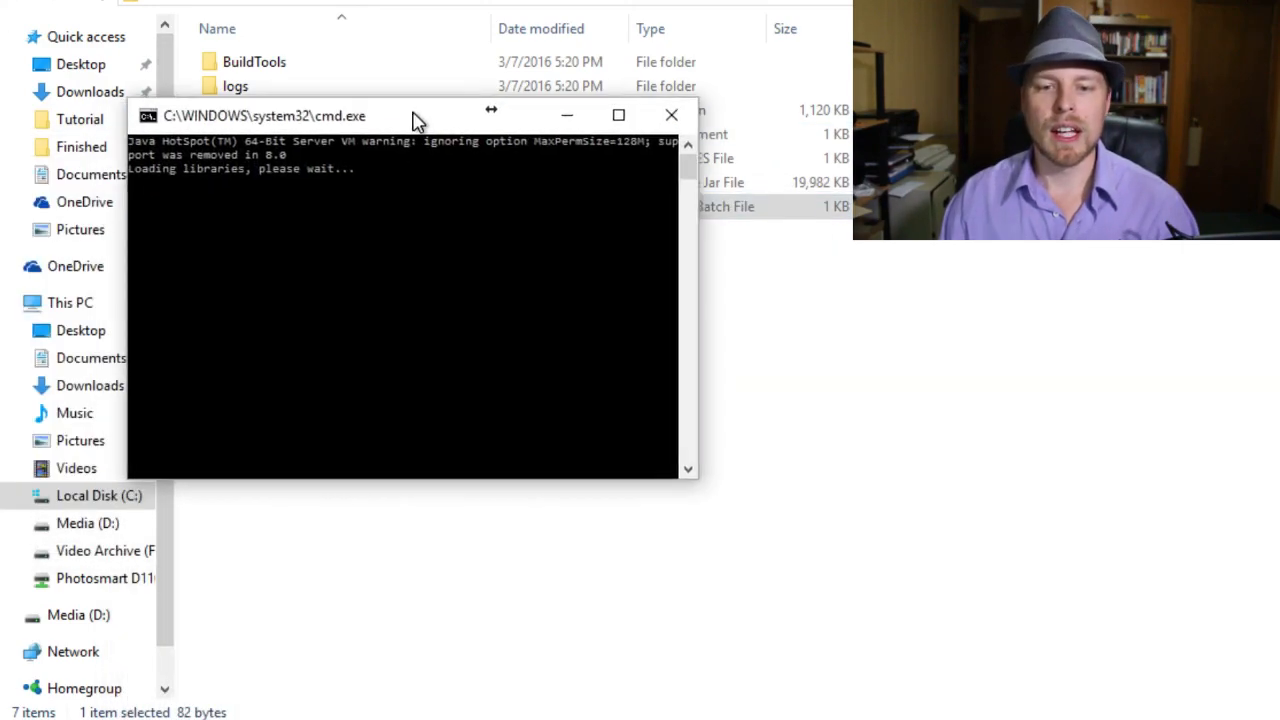